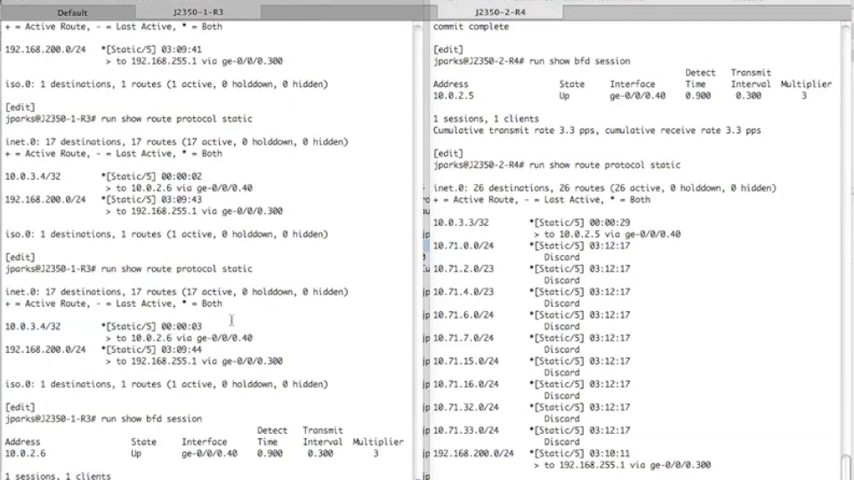
Step: Scroll through R3 and R4 output showing BFD sessions up and static host routes active
scroll("down", 3)
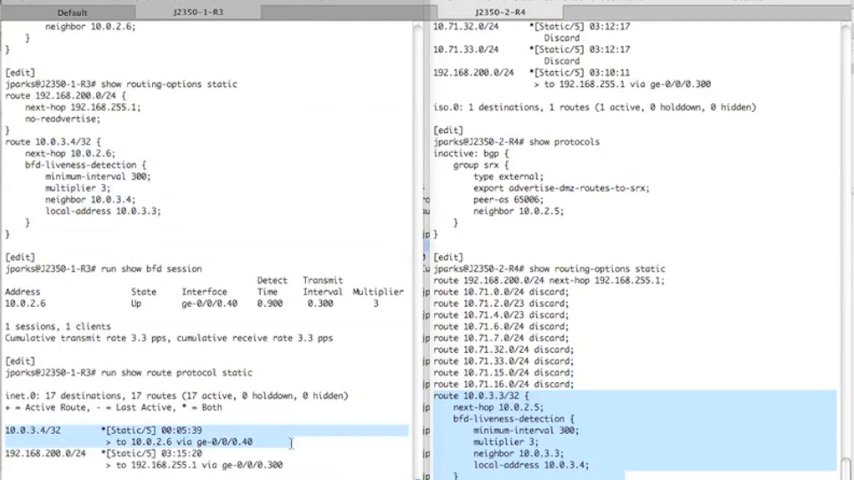
mouse_move(289, 442)
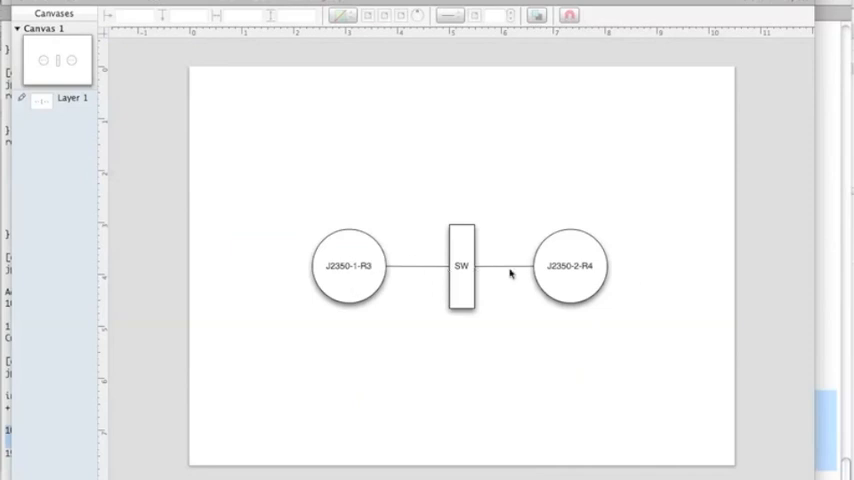
mouse_move(148, 265)
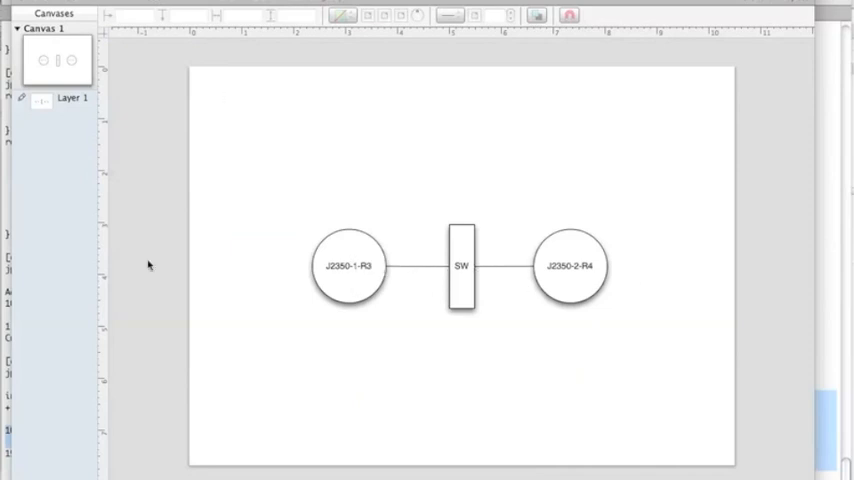
mouse_move(374, 267)
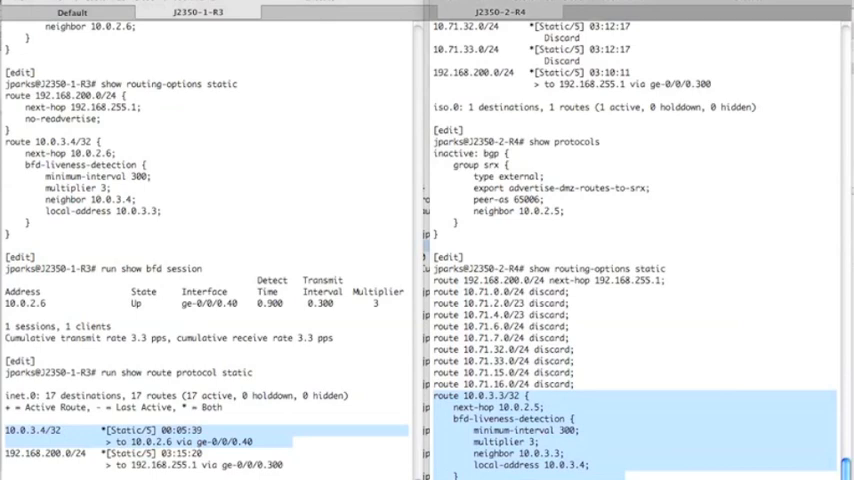
scroll("down", 3)
type("run ping 10.0.3.4")
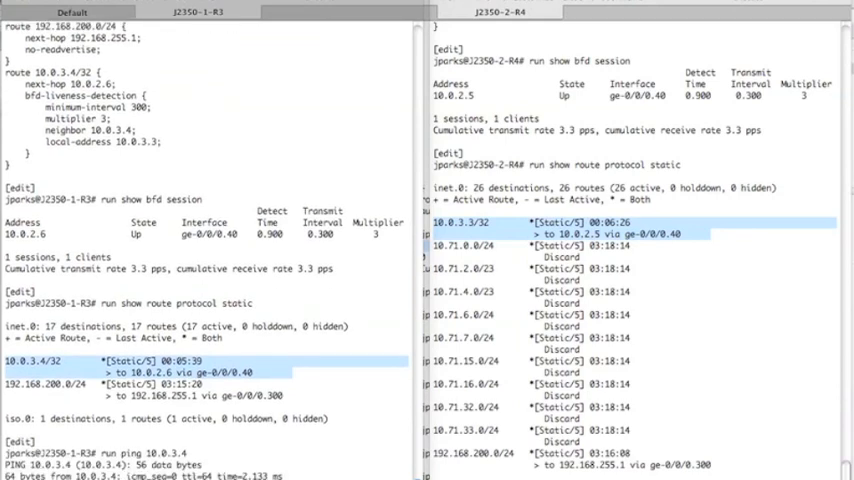
Step: Follow R3's continuous ping to 10.0.3.4 as about thirty replies arrive
scroll("down", 3)
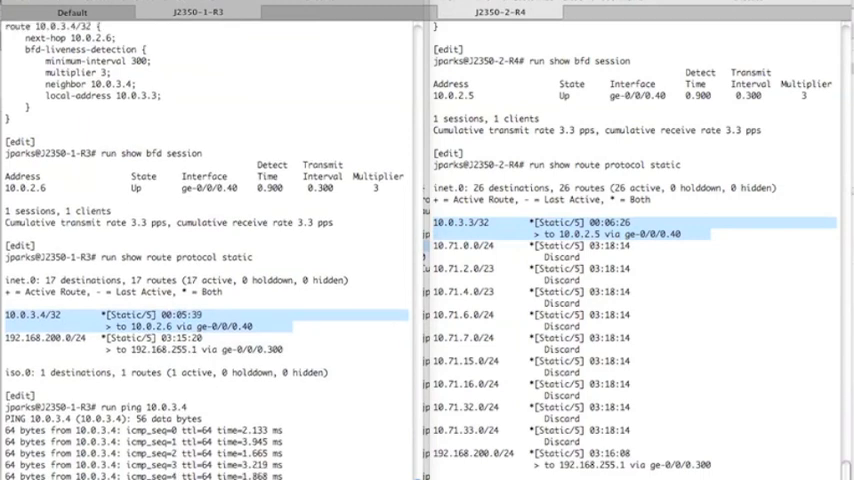
scroll("down", 3)
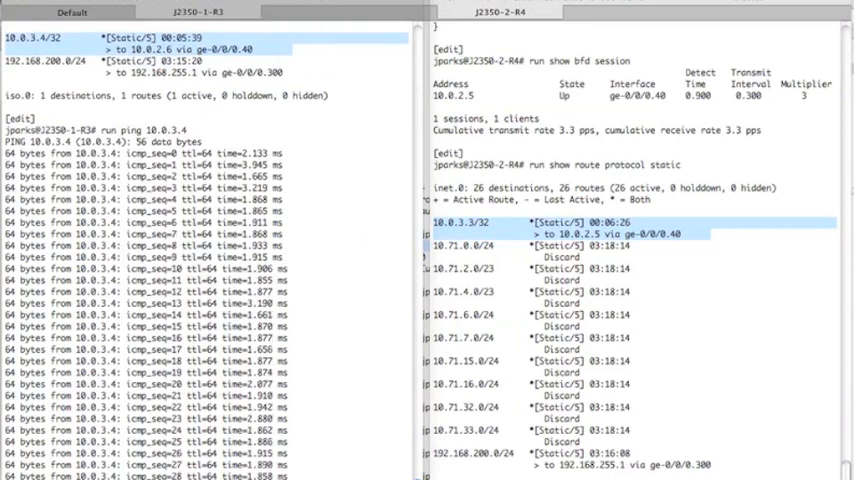
scroll("down", 3)
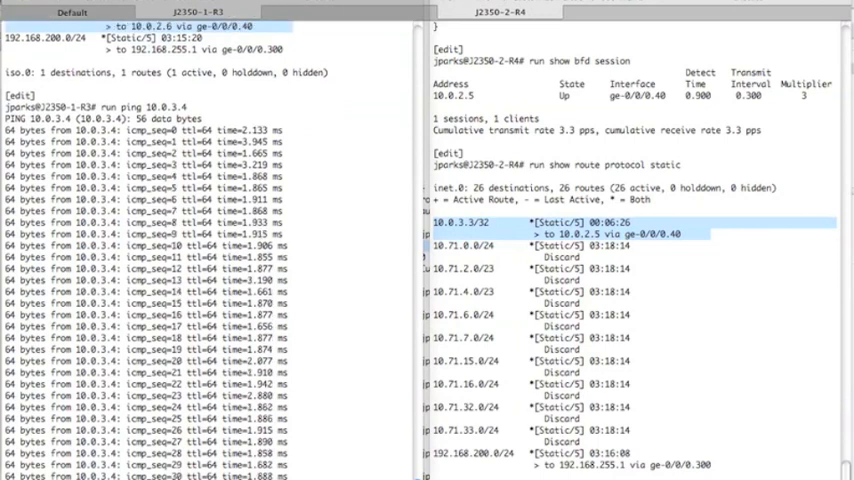
Step: Watch R3's pings fail with no route to host once R4's ge-0/0/0.40 is disabled
scroll("down", 3)
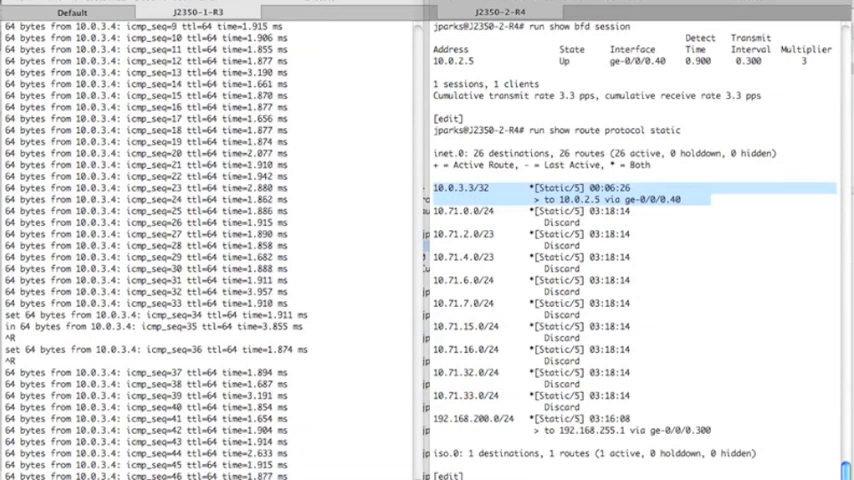
scroll("down", 3)
type("set interfaces ge-0/0/0.40 disable")
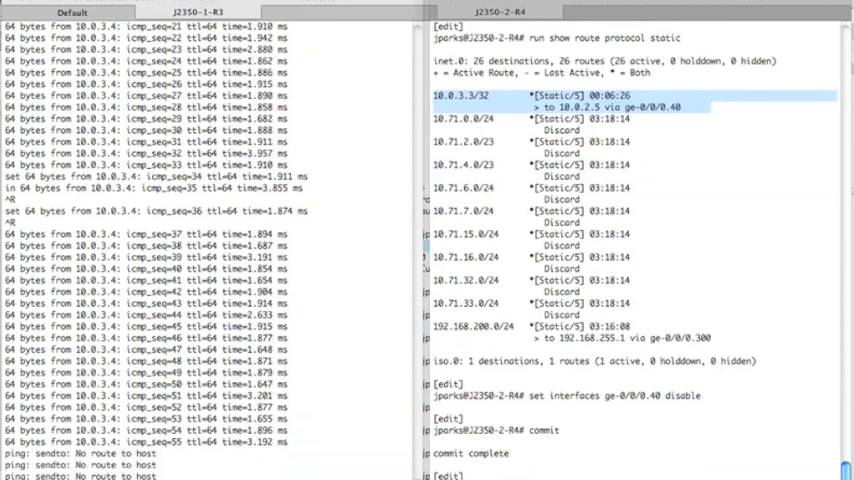
scroll("down", 3)
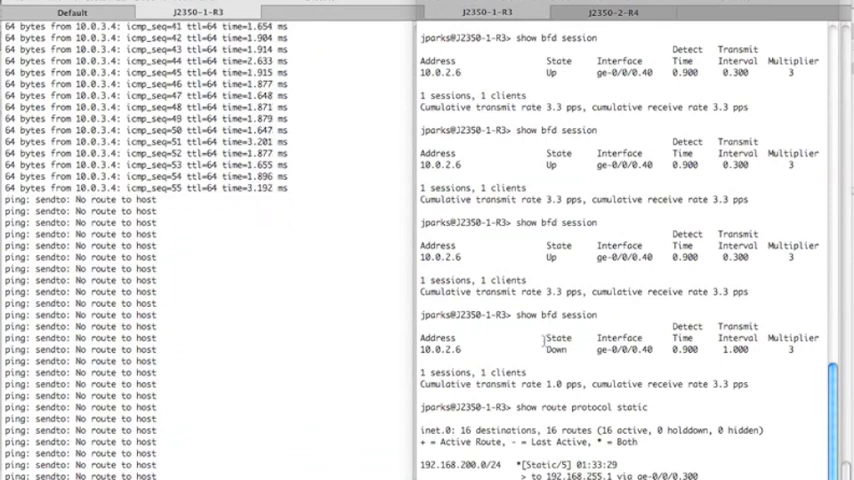
Step: Scroll R3's output: BFD Down and only 192.168.200.0/24 left in the static table
scroll("down", 3)
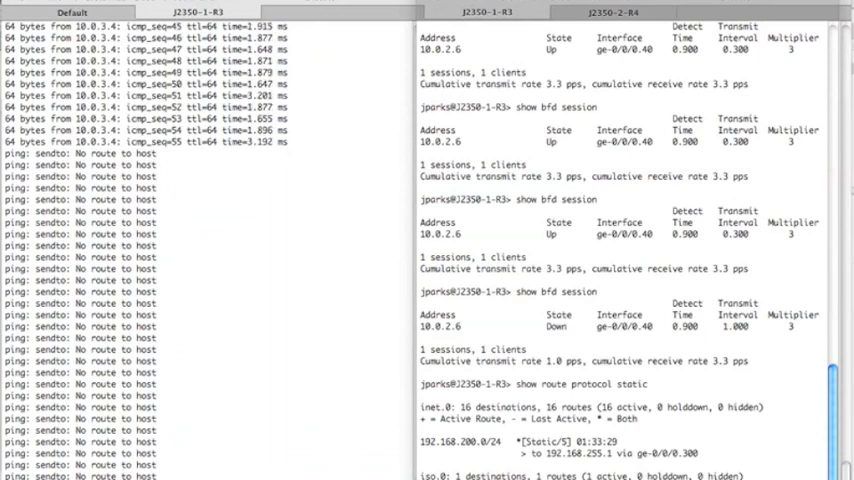
Step: Scroll R4's output showing zero BFD sessions and ge-0/0/0.40 administratively down
scroll("down", 3)
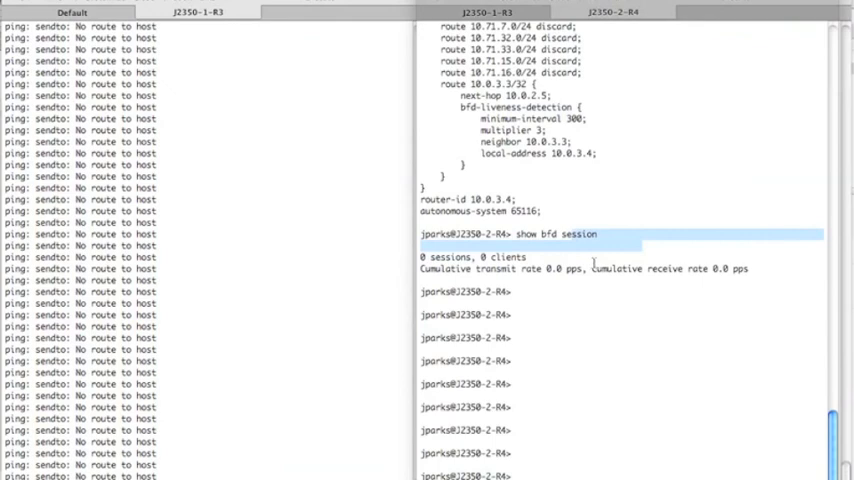
scroll("down", 3)
type("show interfaces terse ge-0/0/0")
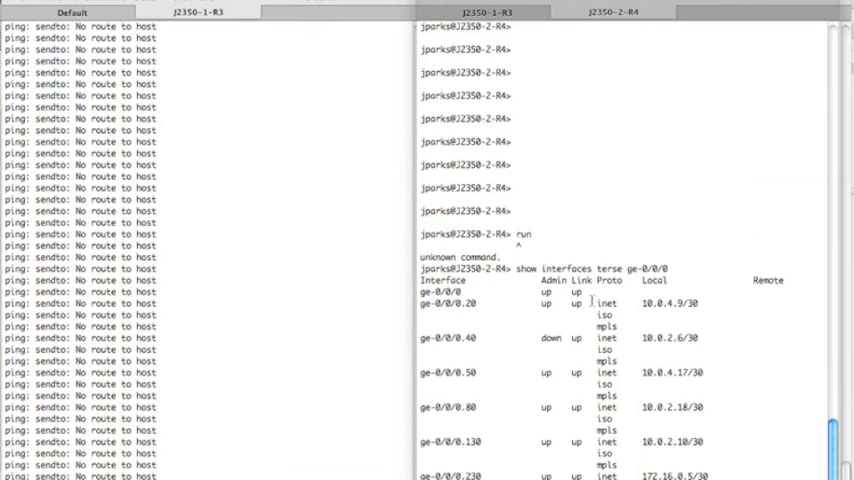
mouse_move(424, 338)
type("show route protocol static")
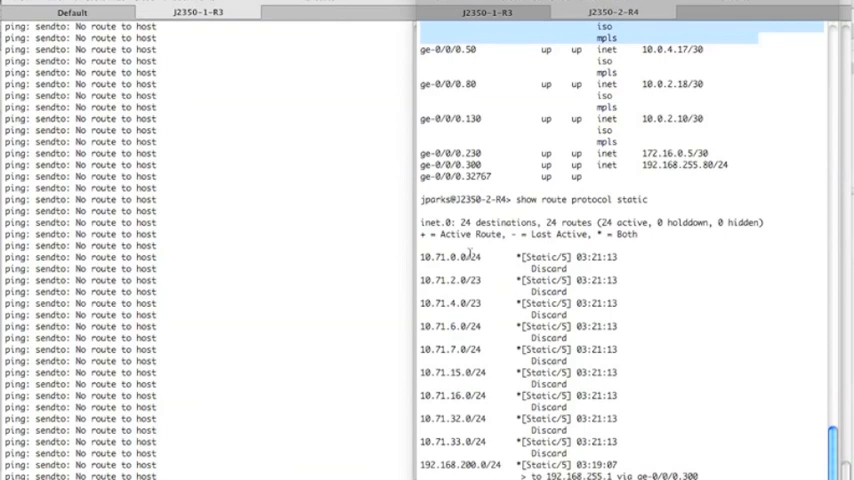
mouse_move(210, 41)
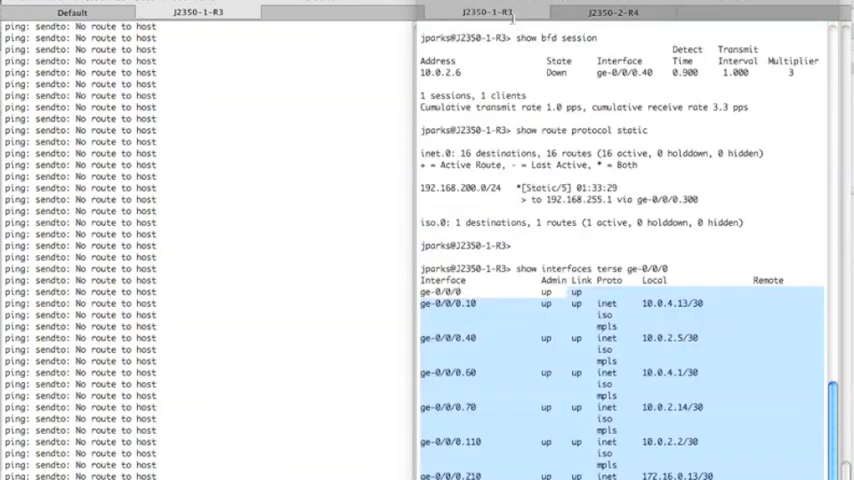
Step: Scroll R4's static route table, now 24 entries with 10.0.3.3/32 withdrawn
scroll("down", 3)
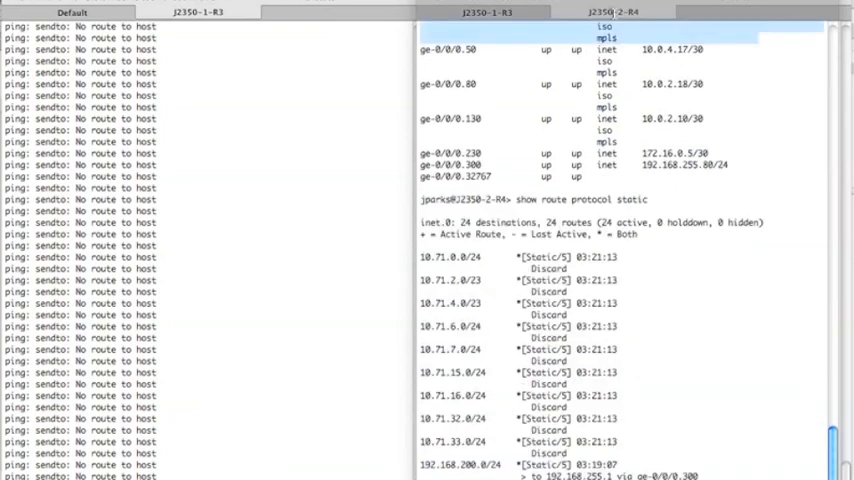
Step: Scroll R4's session showing the rollback 1 comparison with the ge-0/0/0.40 disable
scroll("down", 3)
type("rollback 1")
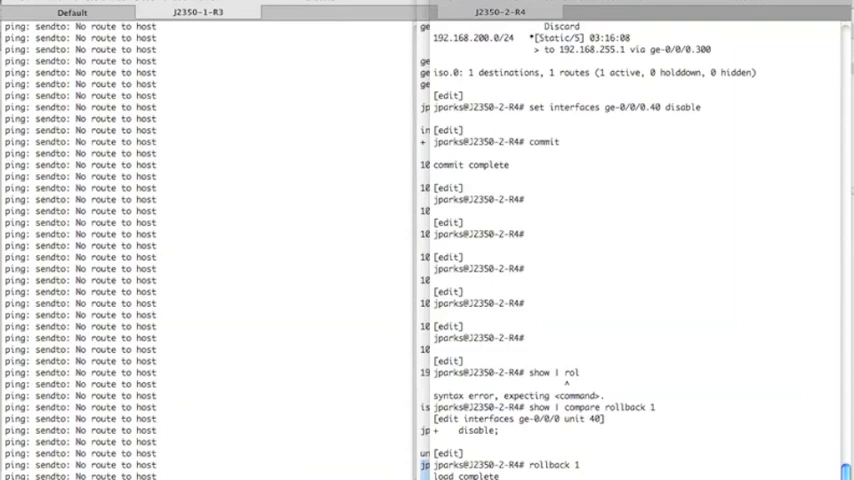
Step: Scroll R3's output with pings succeeding and 10.0.3.4/32 back via ge-0/0/0.40
scroll("down", 3)
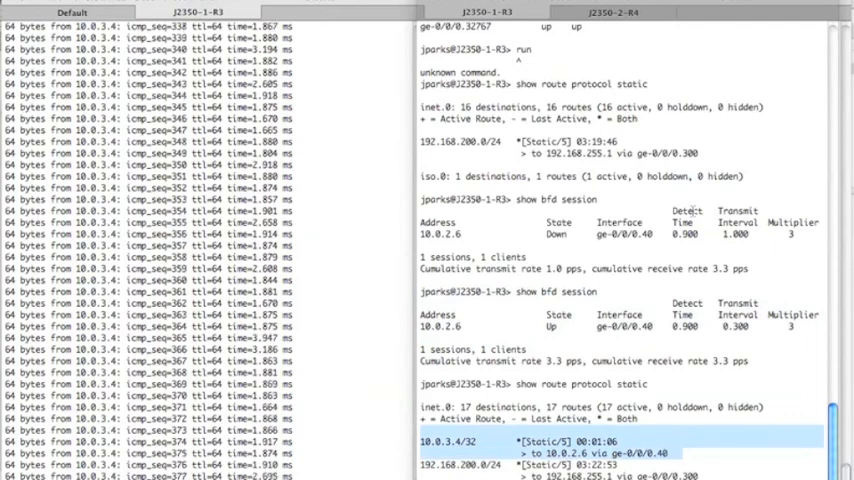
Step: In the J2350-2-R4 session, start entering 'show route protocol static'
left_click(611, 11)
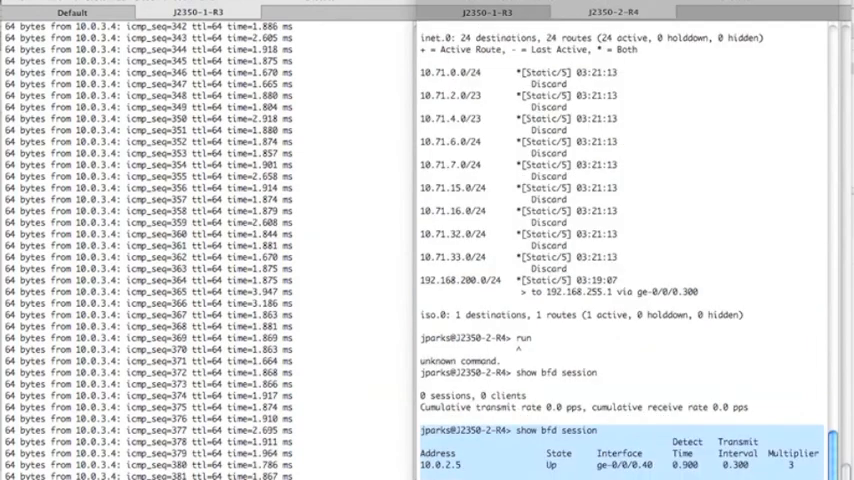
type("show route pr")
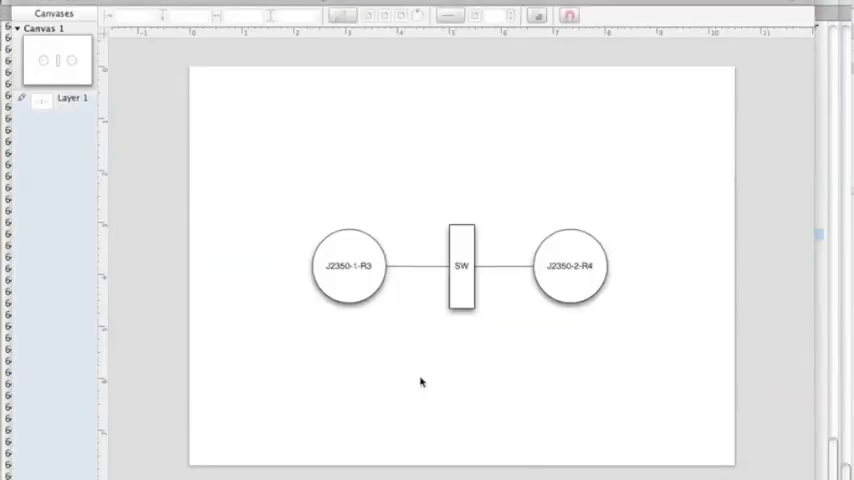
mouse_move(414, 366)
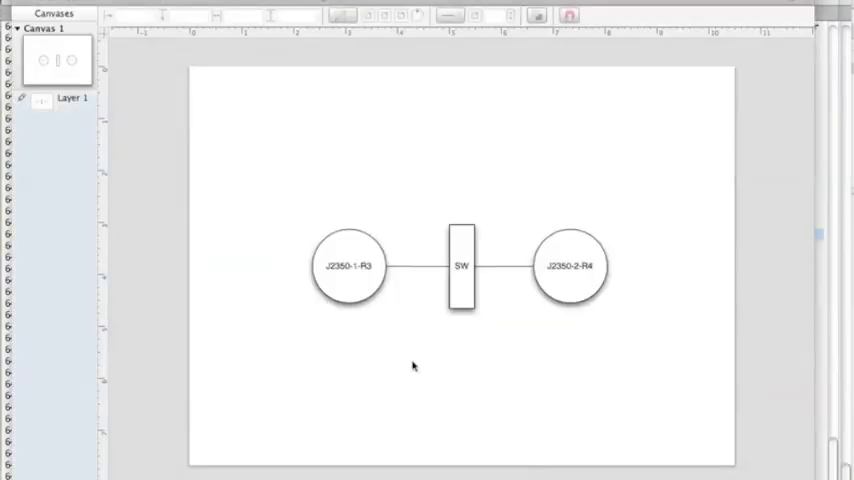